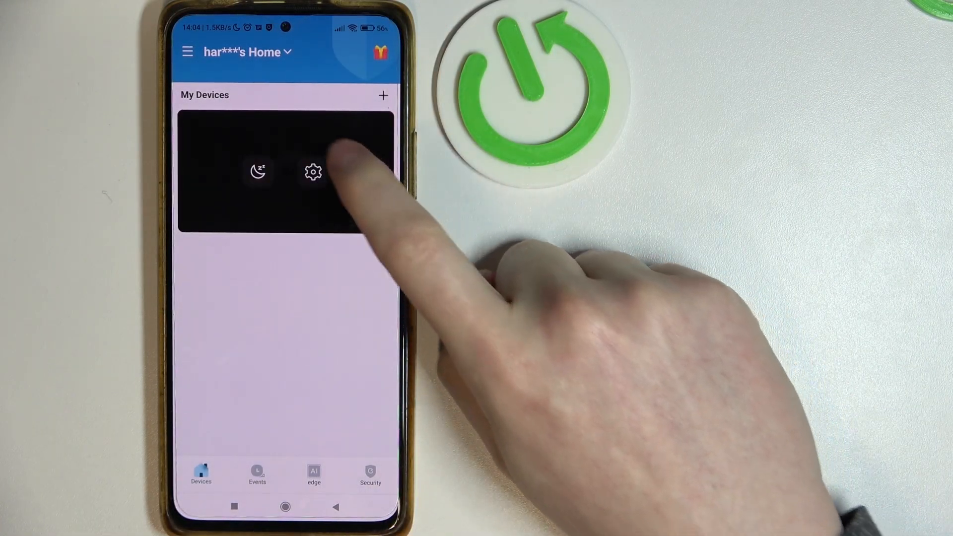
Open the Backyard camera's settings and go to its Notification page
click(313, 171)
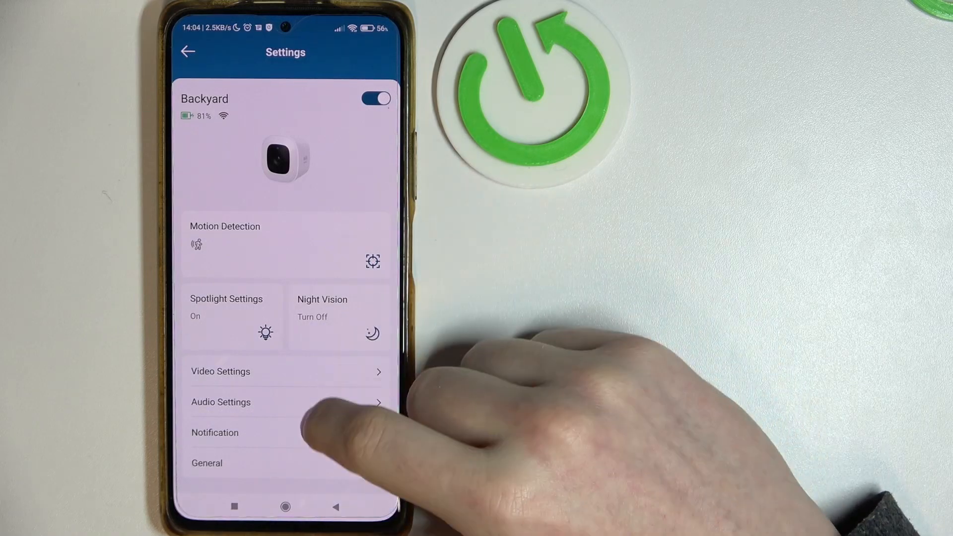
click(214, 432)
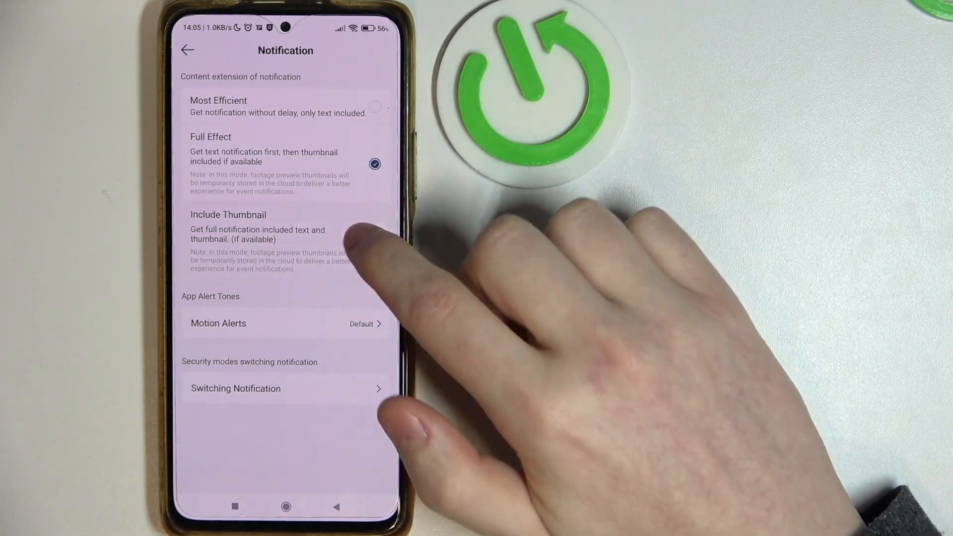
Switch notification content to Include Thumbnail and return to Notification settings
click(374, 242)
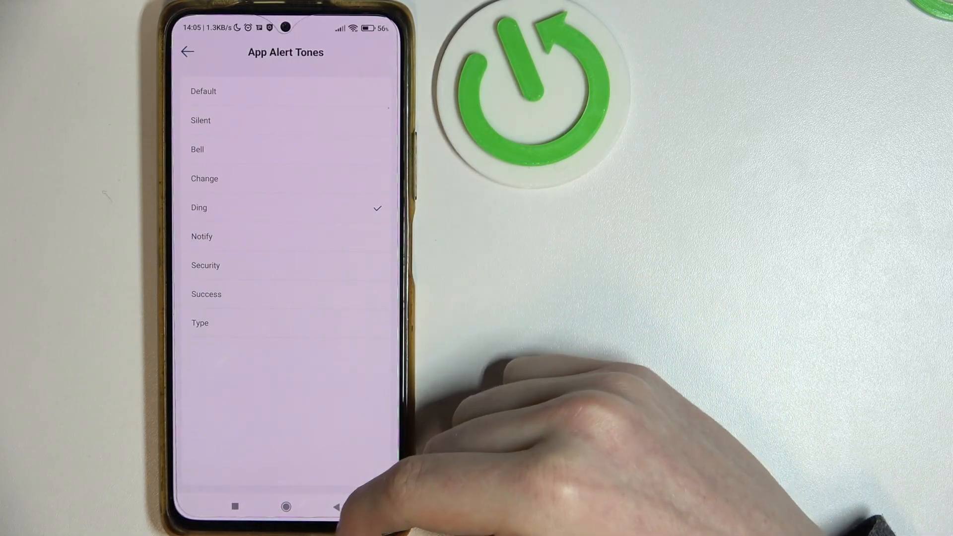
click(188, 52)
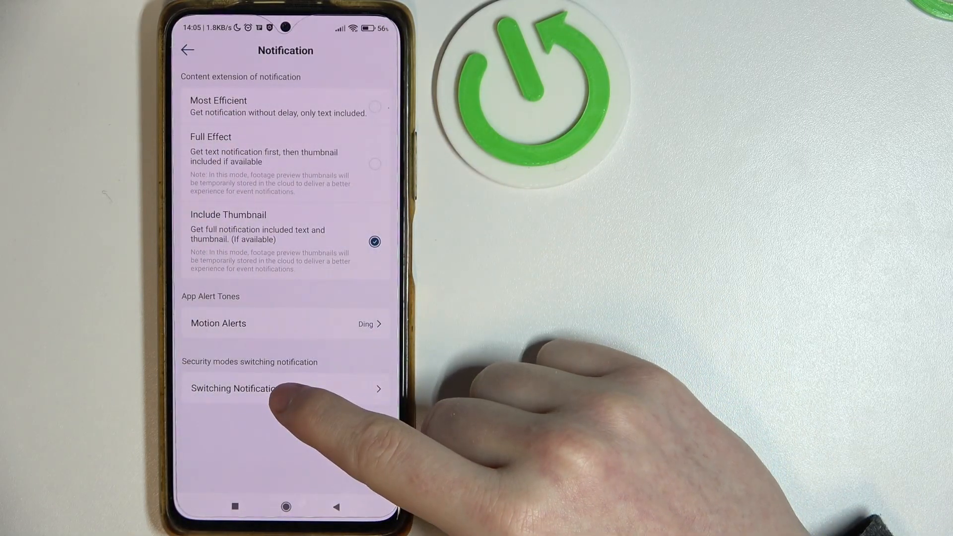